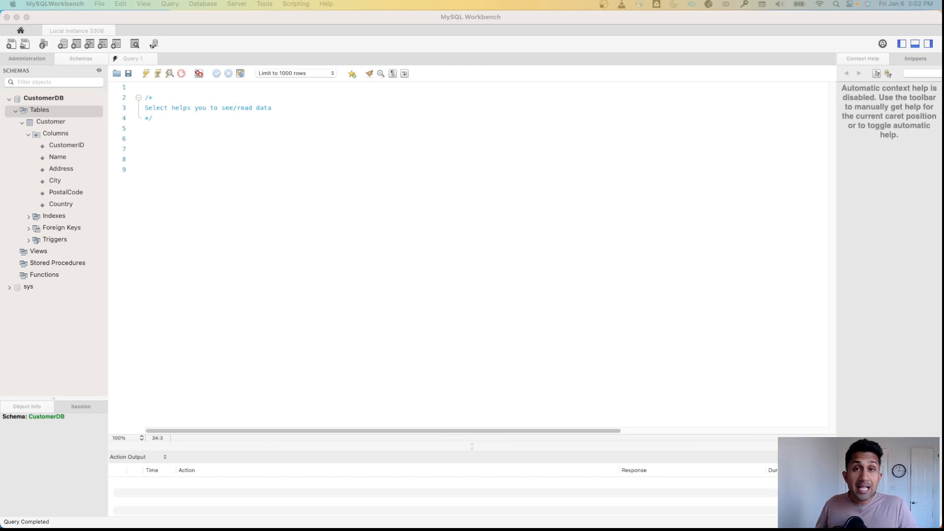
mouse_move(460, 151)
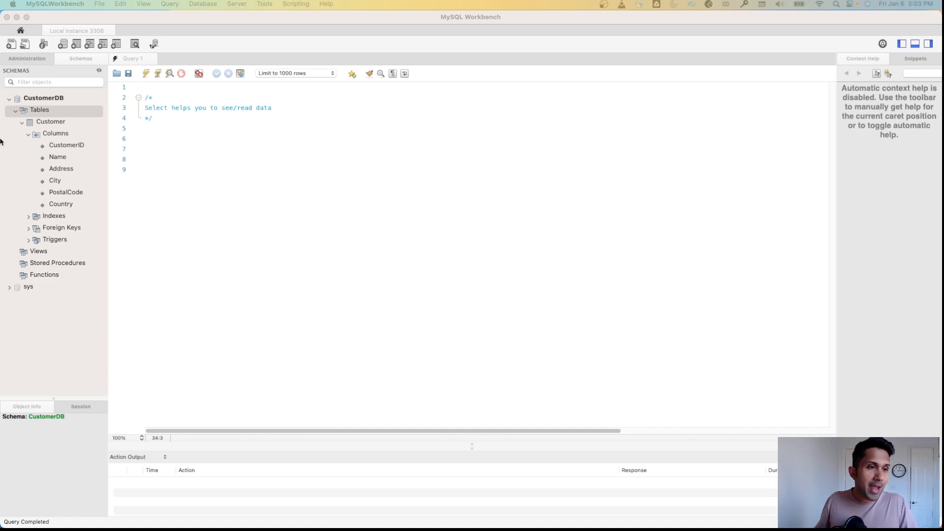
mouse_move(84, 186)
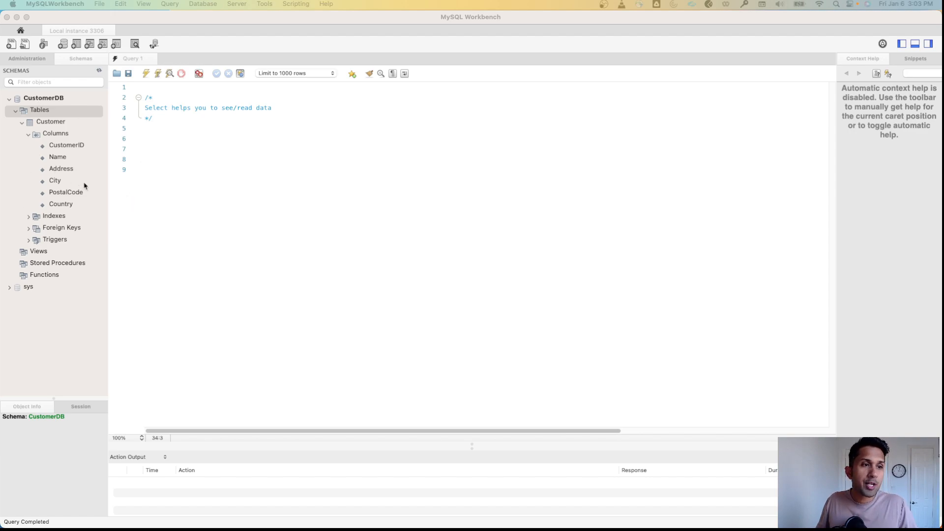
Step: Write 'Select * from Customer' on line 7 and highlight the asterisk and table name
click(145, 149)
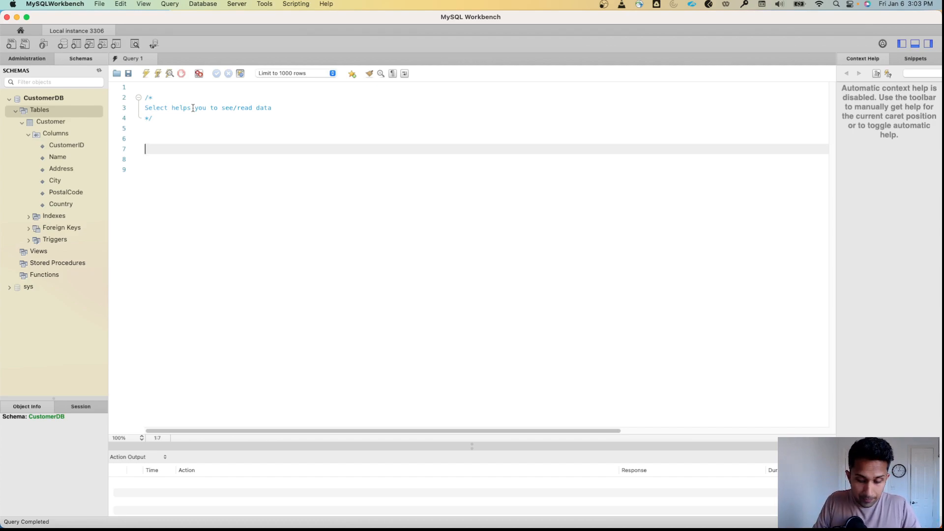
text(Select *)
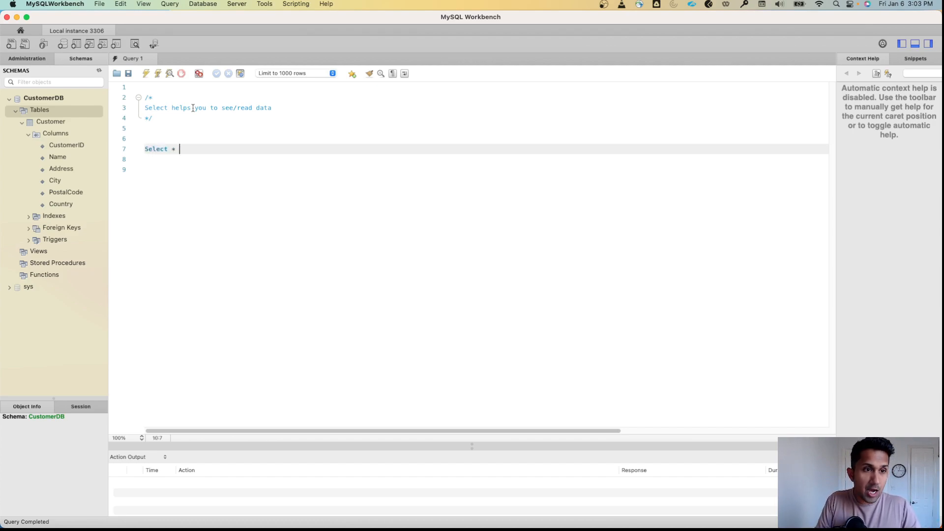
text(from Customer)
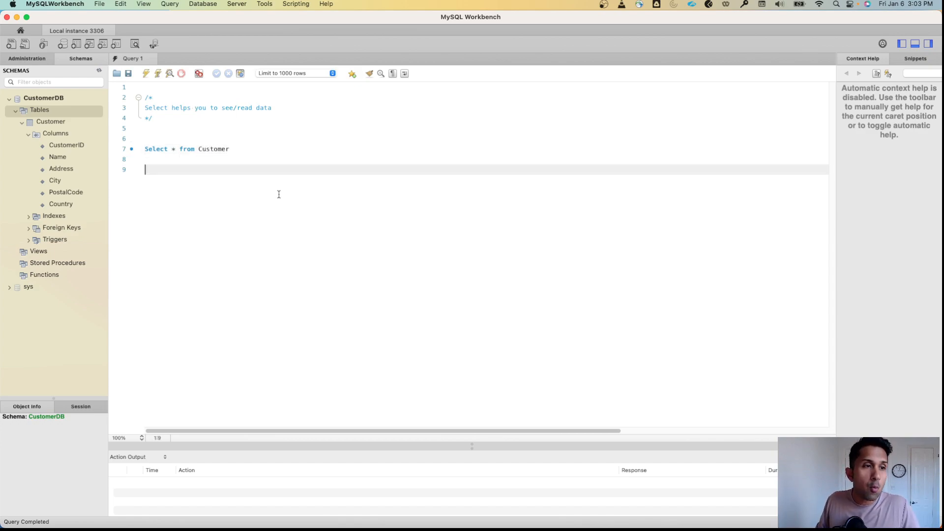
double_click(155, 148)
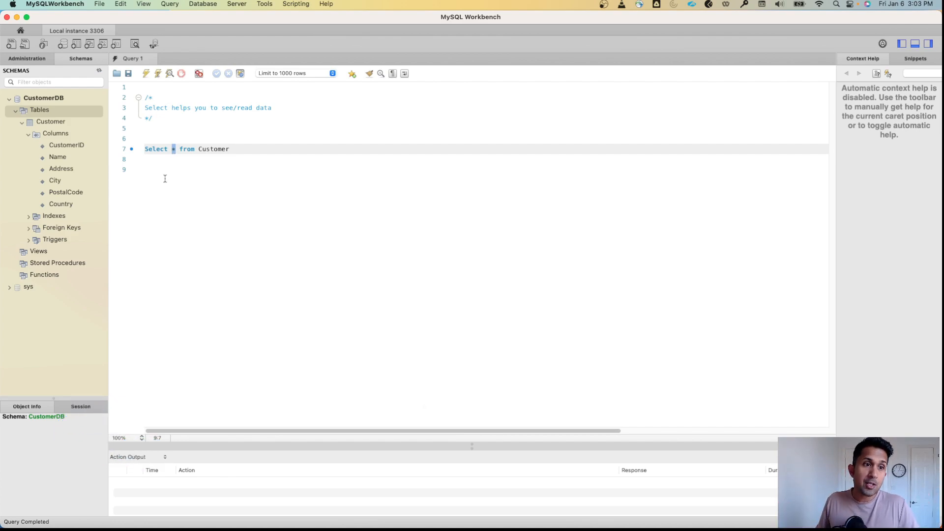
mouse_move(203, 153)
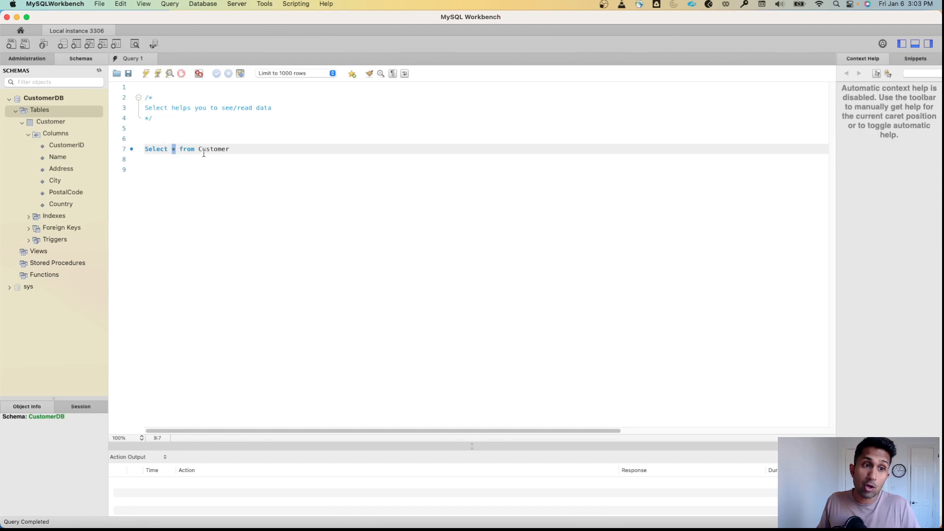
double_click(214, 148)
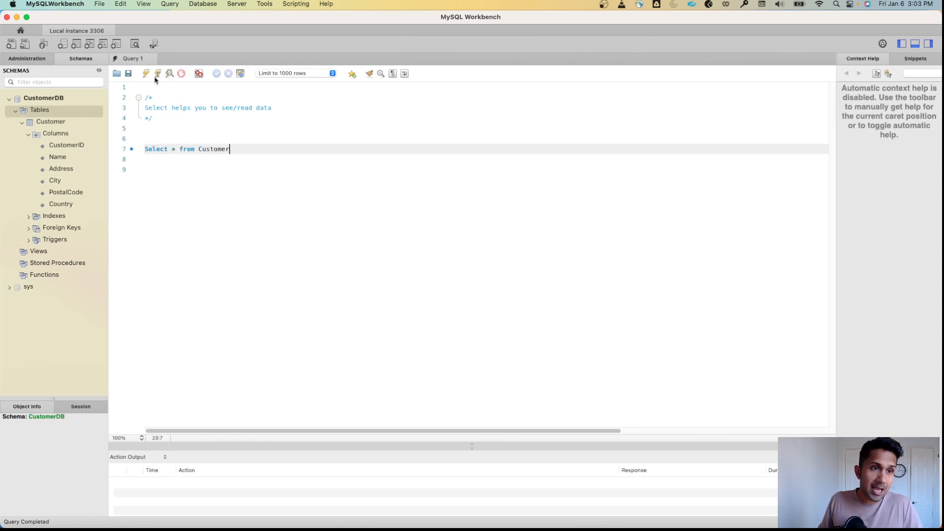
Step: Execute the select-all query to list all 16 Customer rows with every column
click(145, 73)
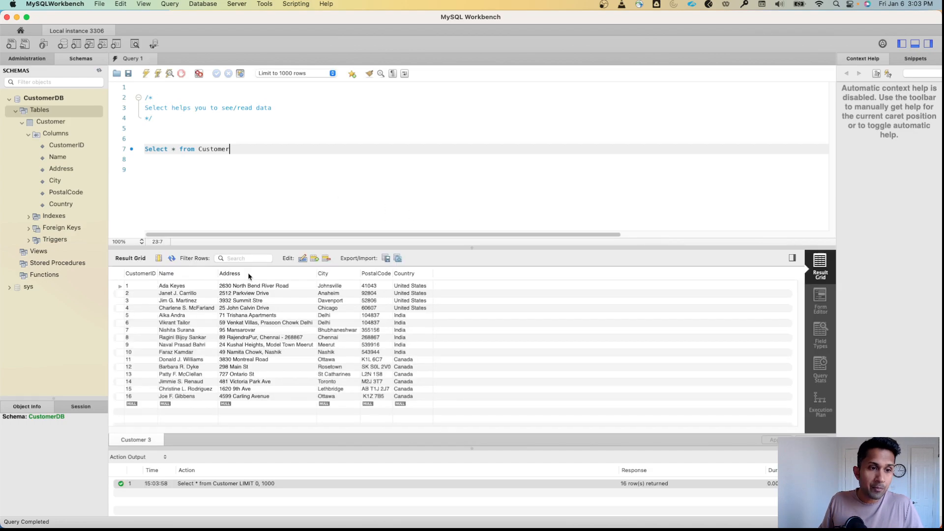
mouse_move(218, 351)
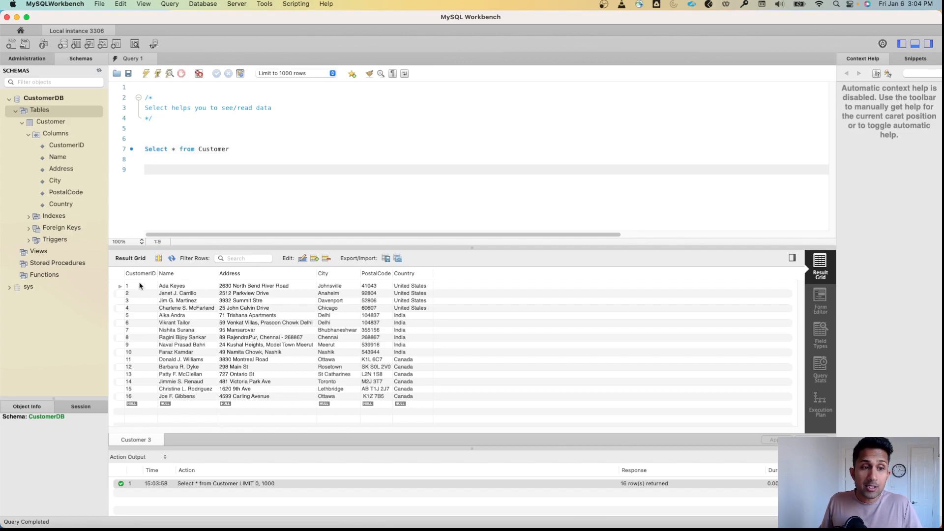
mouse_move(320, 421)
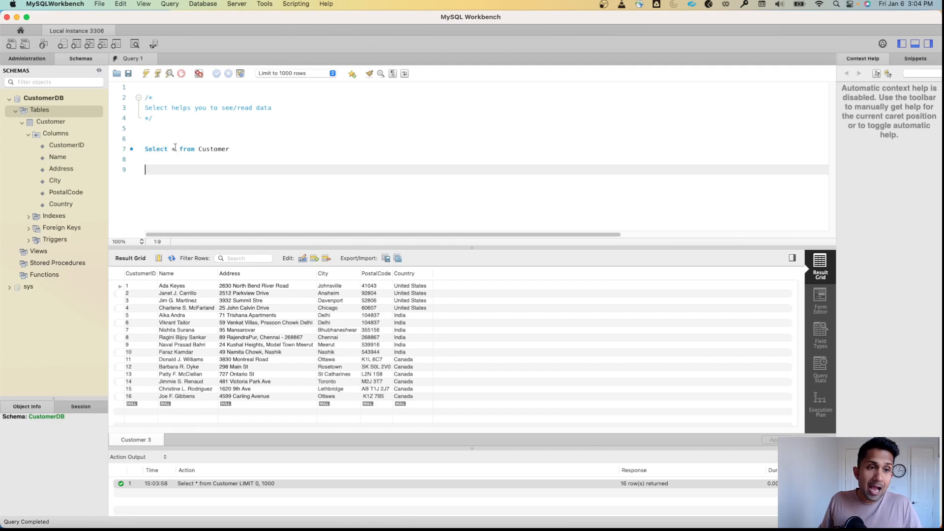
Step: Replace the asterisk with CustomerID and run the query to list 16 customer IDs
click(174, 148)
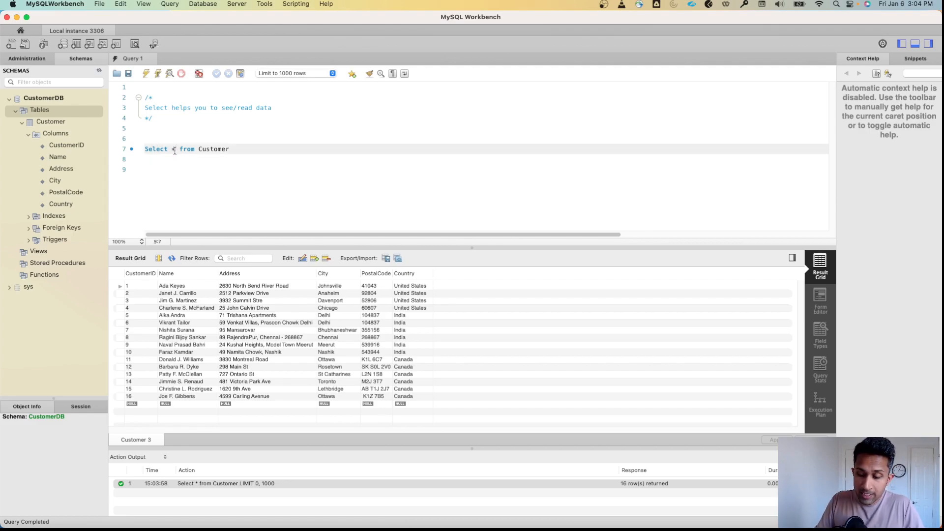
key(Backspace)
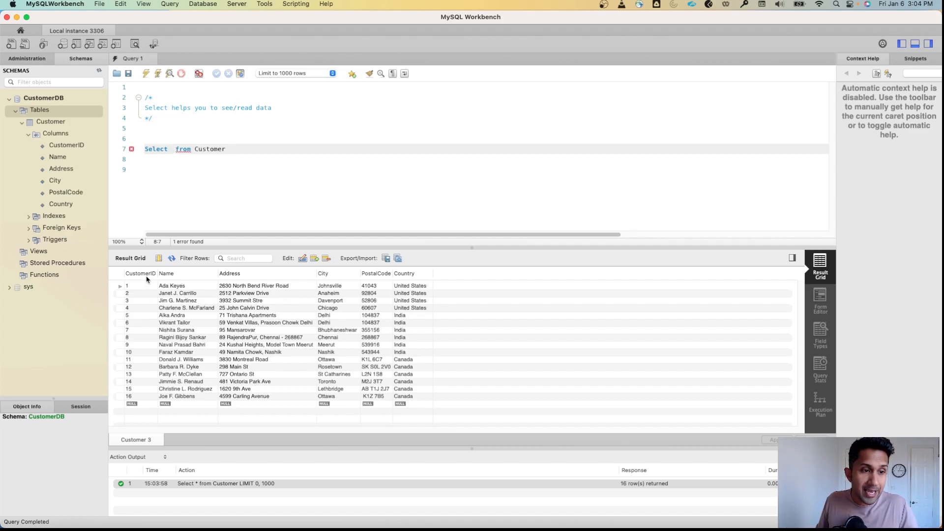
text(Cus)
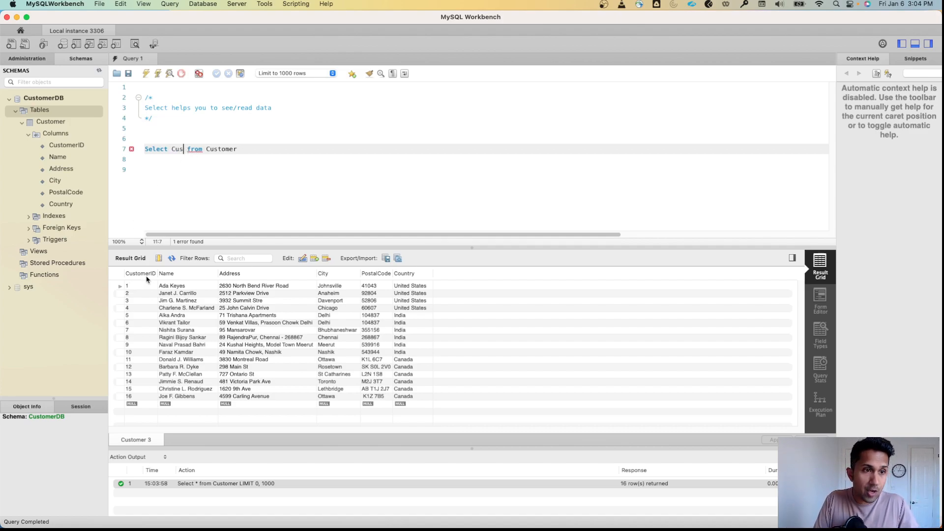
text(tomerID)
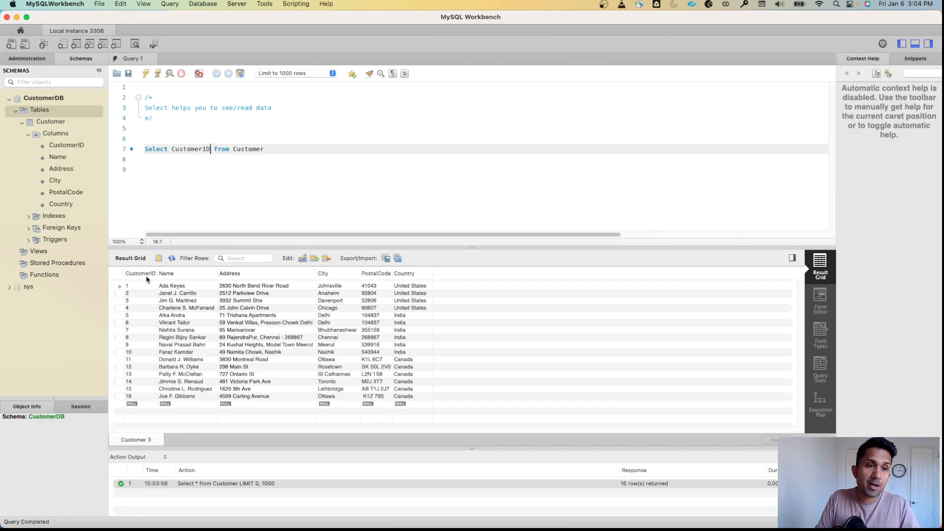
click(265, 149)
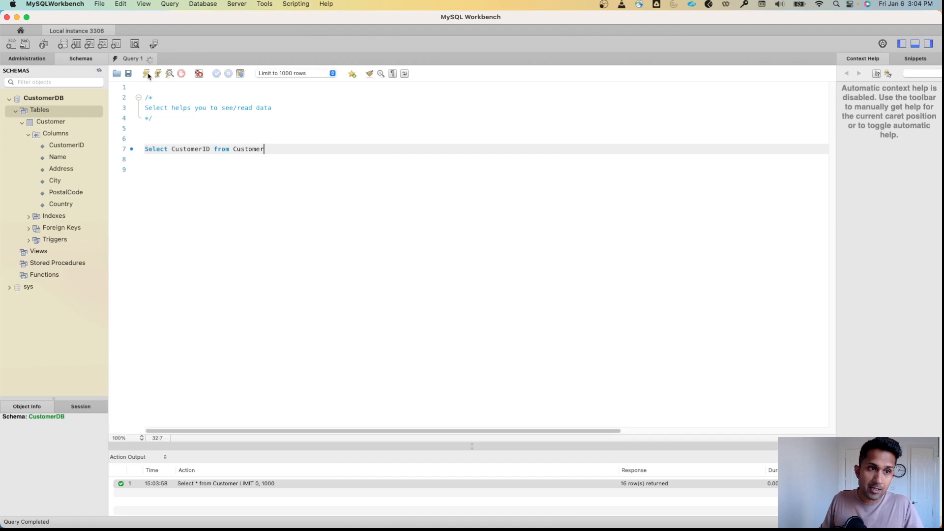
click(147, 72)
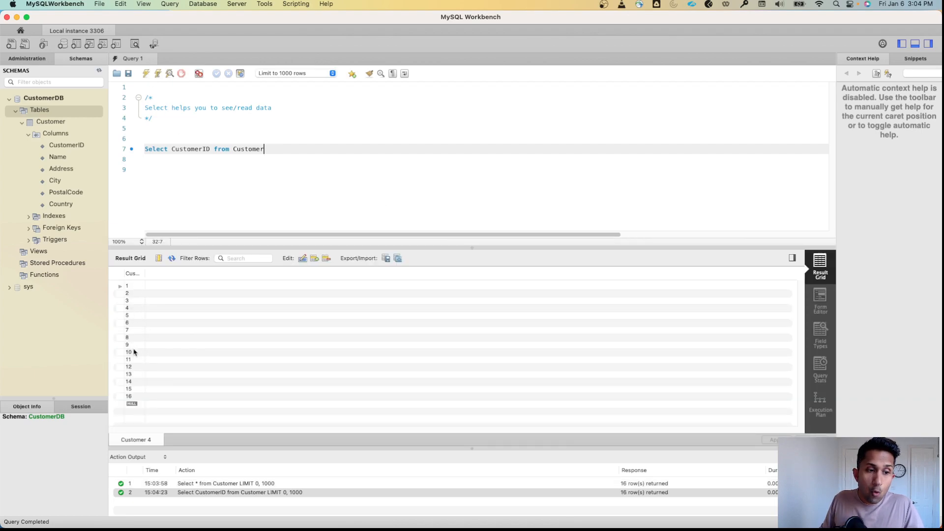
mouse_move(134, 393)
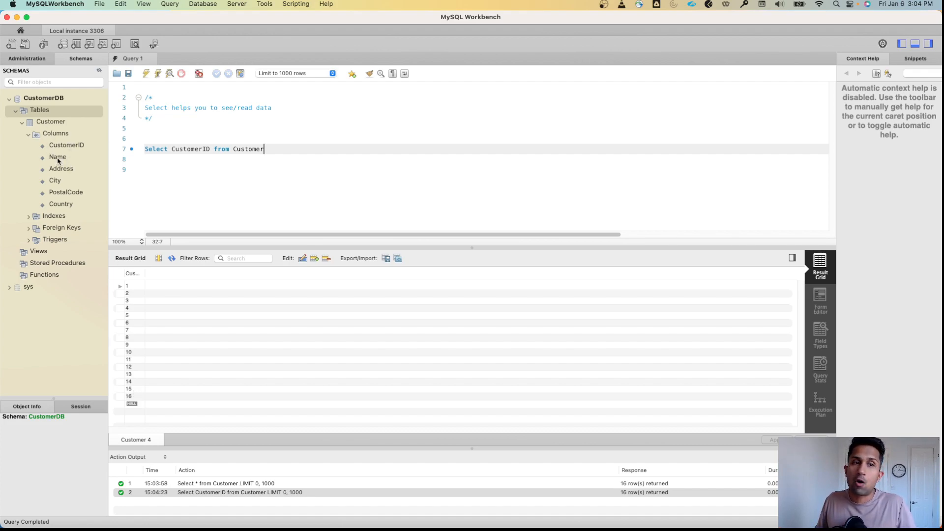
Step: Add Name after CustomerID and run the query, showing 16 IDs with names
click(343, 191)
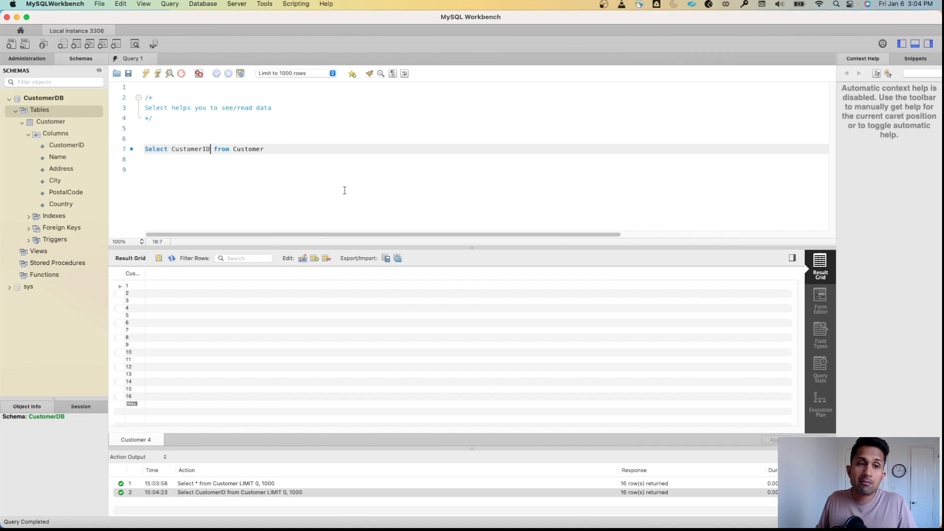
text(,)
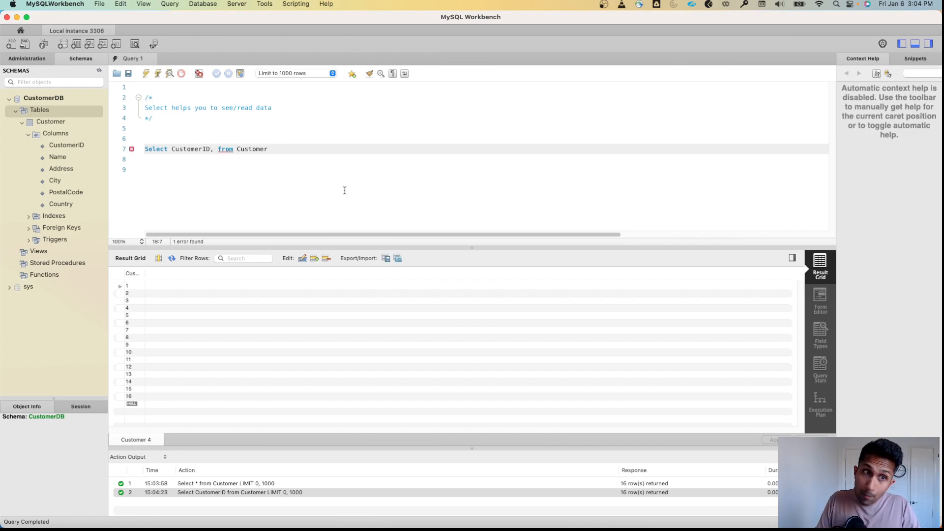
text(Name)
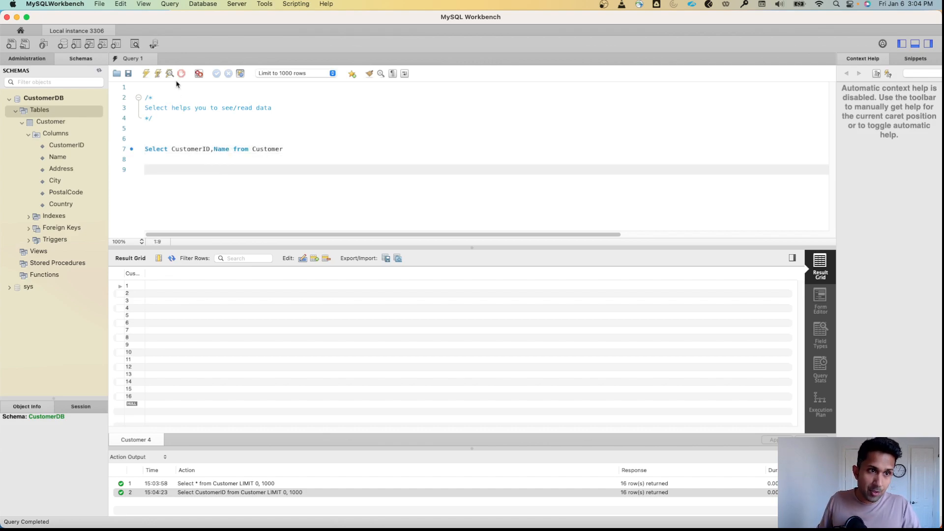
click(146, 73)
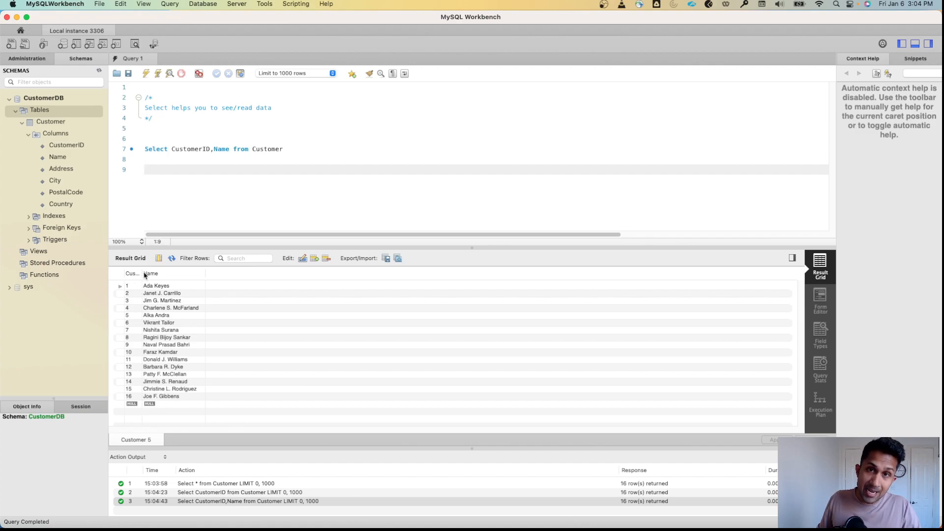
mouse_move(223, 319)
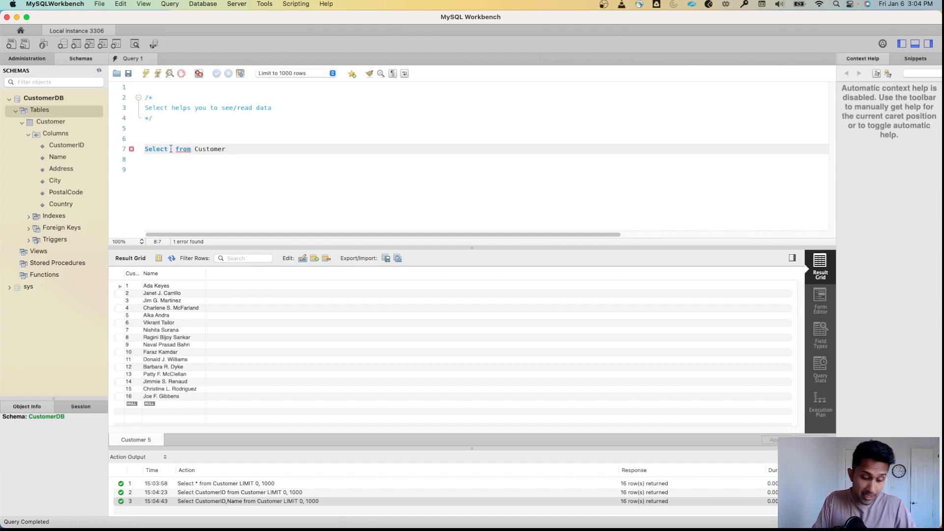
Step: Enter 'CustomerID, Name, City' as the selected columns between Select and from
text(CustomerID)
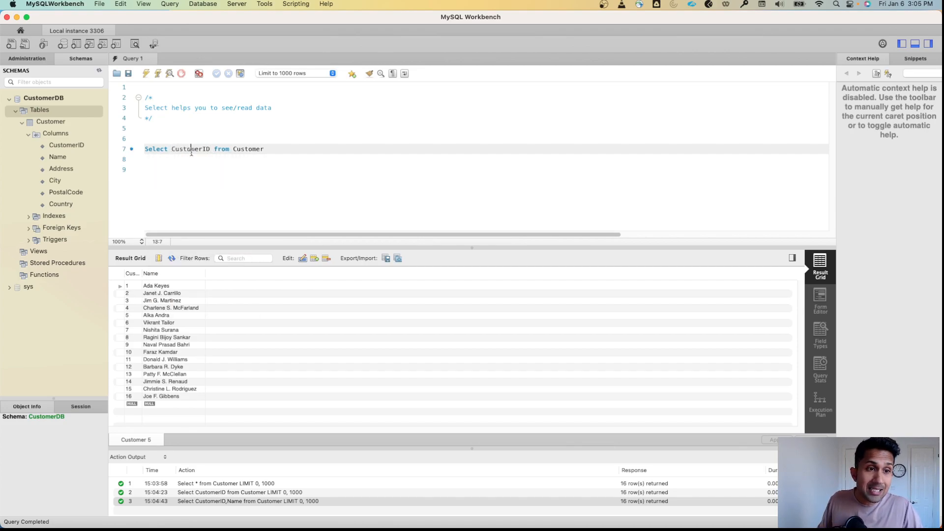
double_click(190, 148)
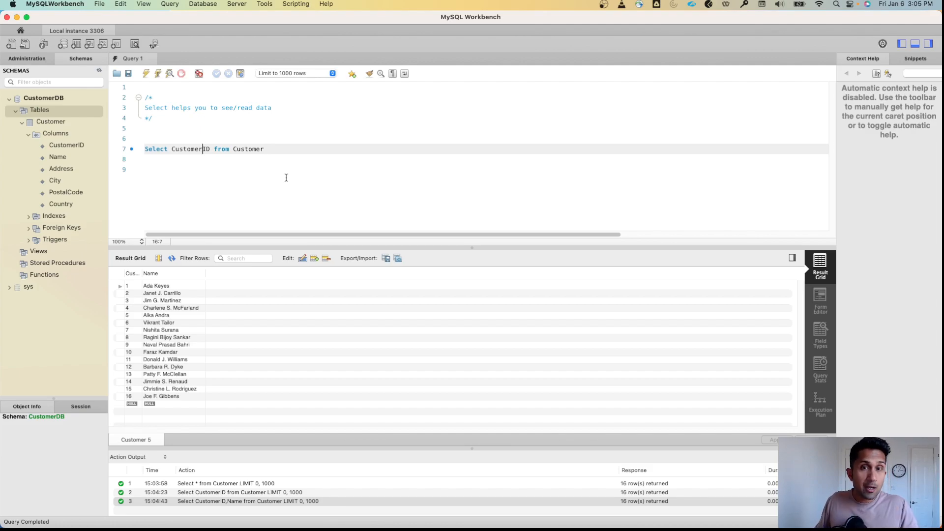
mouse_move(221, 161)
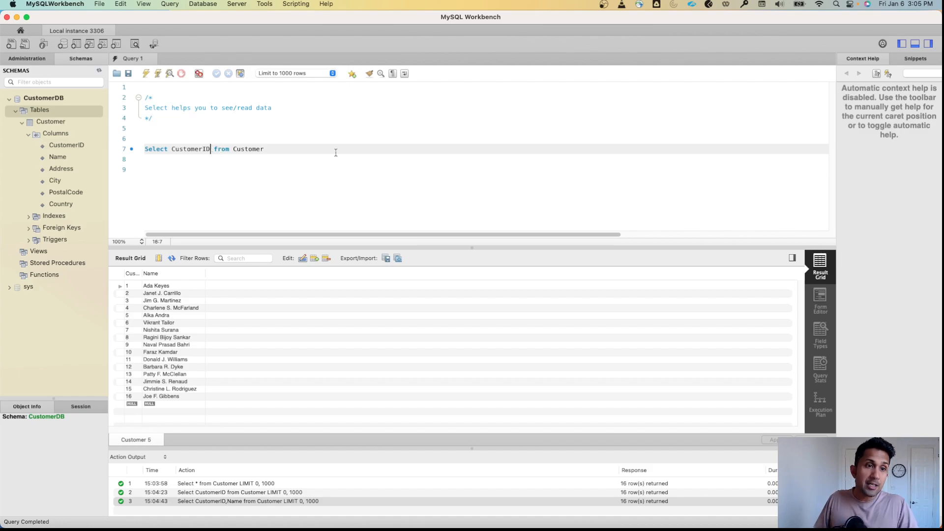
text(,)
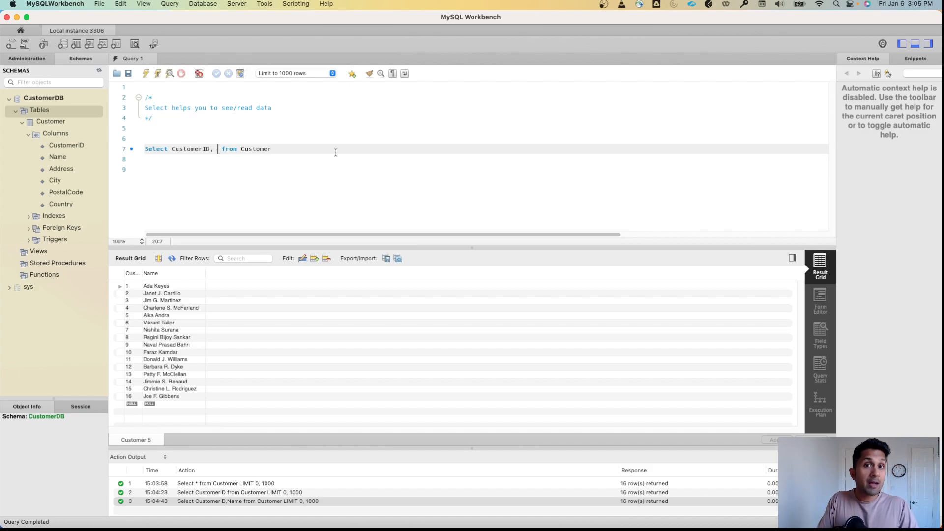
text(Name)
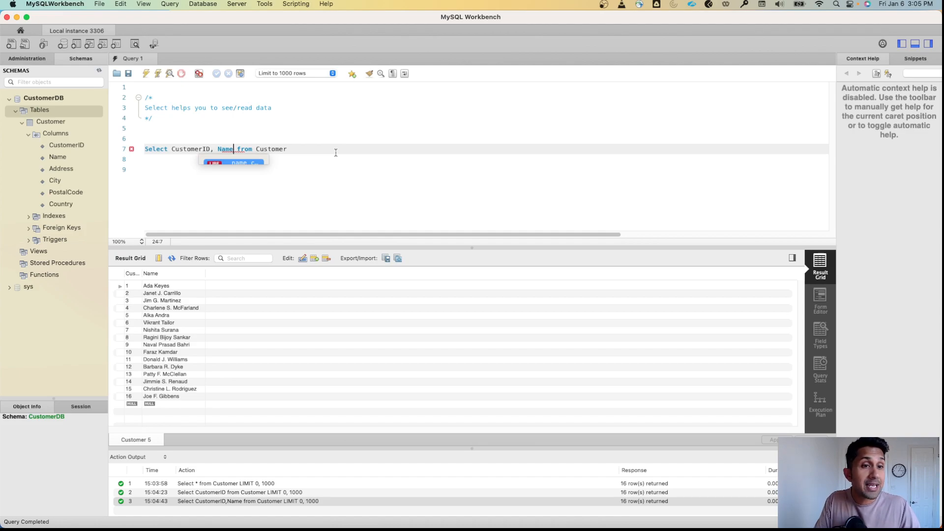
text(,)
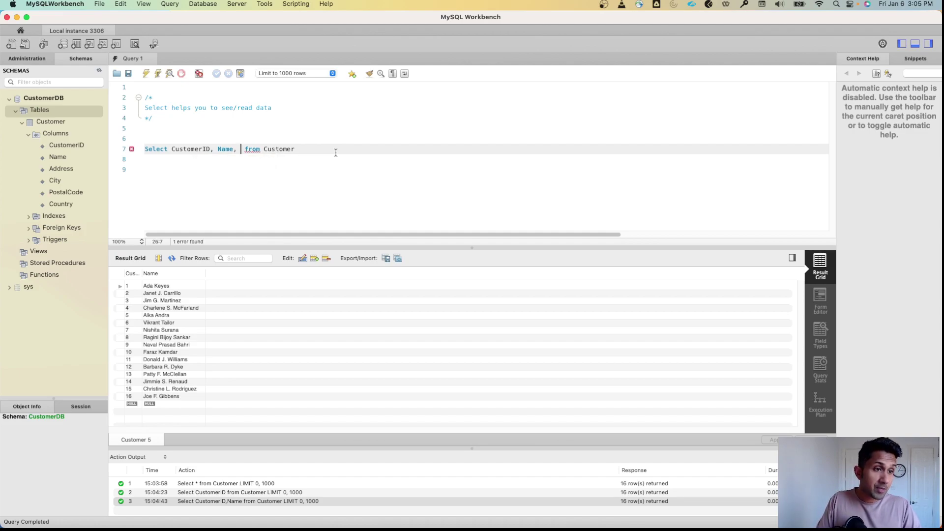
text(City)
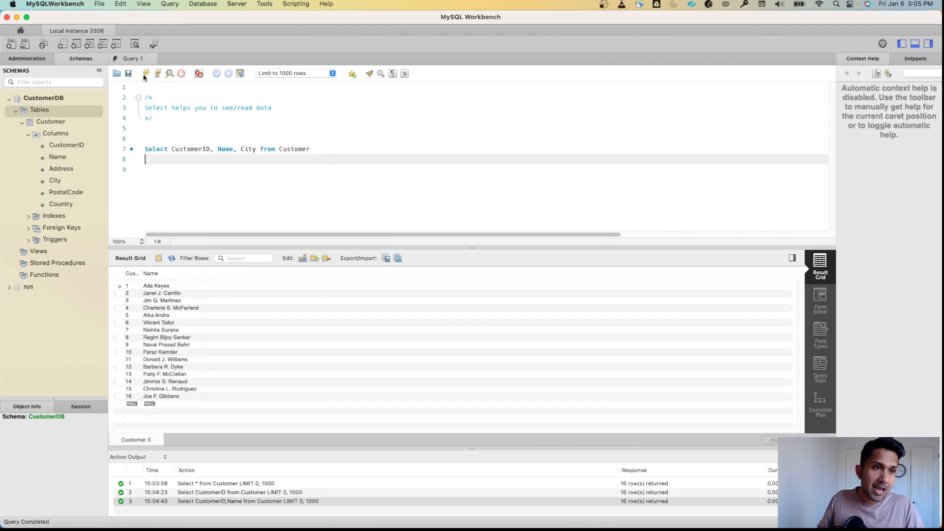
Step: Execute the three-column query to list CustomerID, Name and City for 16 customers
click(146, 74)
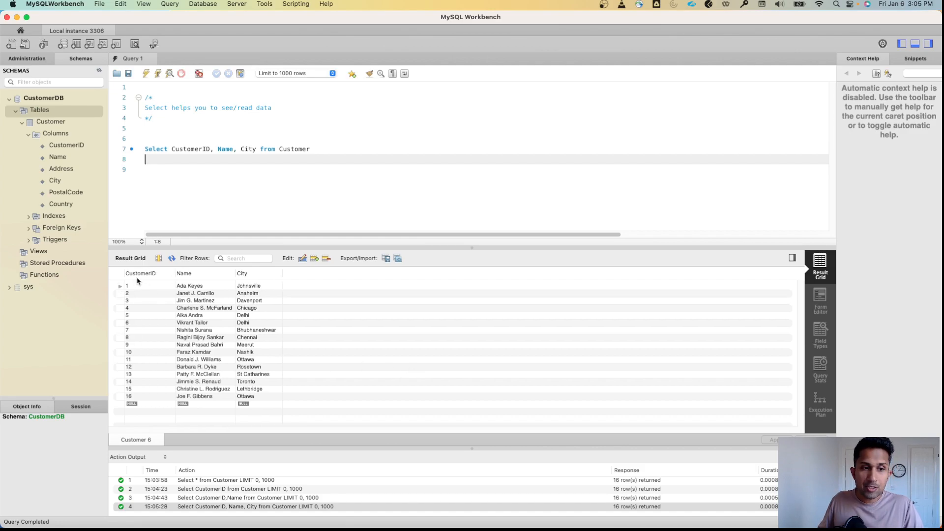
mouse_move(201, 308)
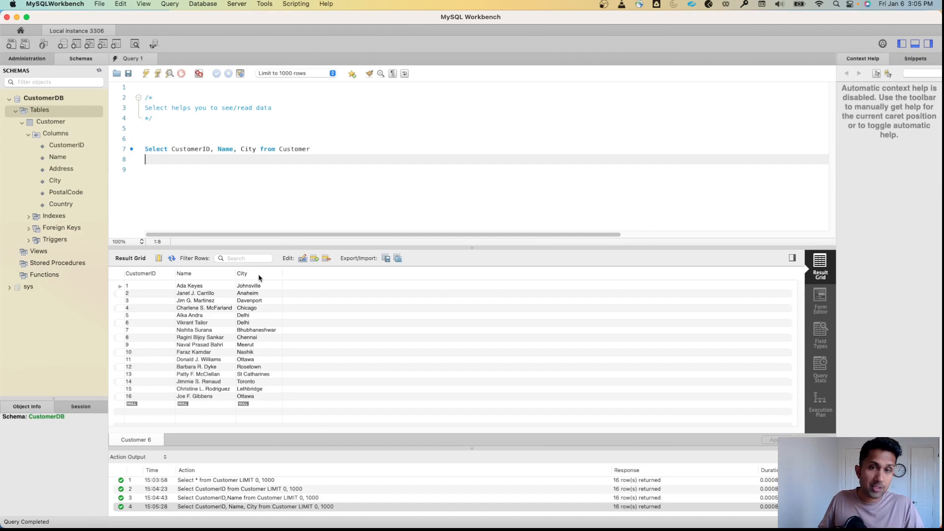
mouse_move(220, 165)
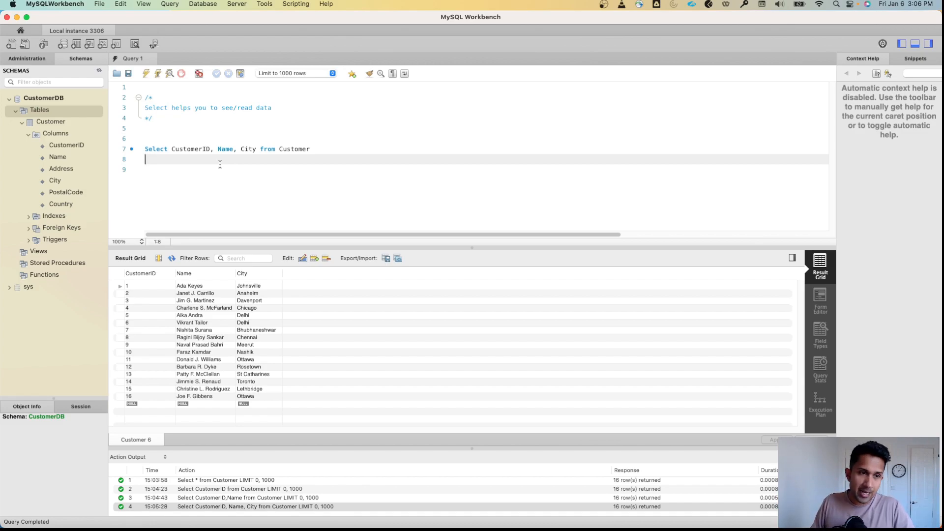
Step: Add LIMIT 5 on line 8 and run the query to return five customers
text(LIMT)
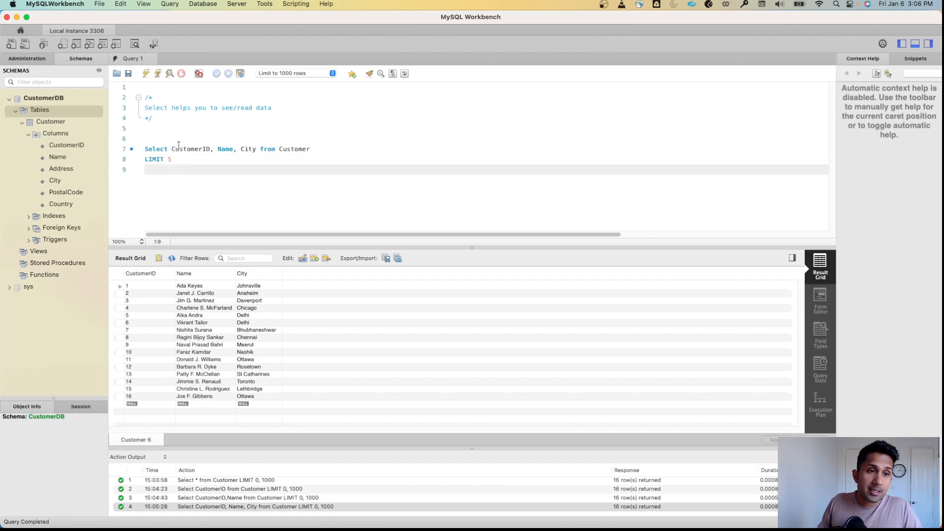
click(246, 149)
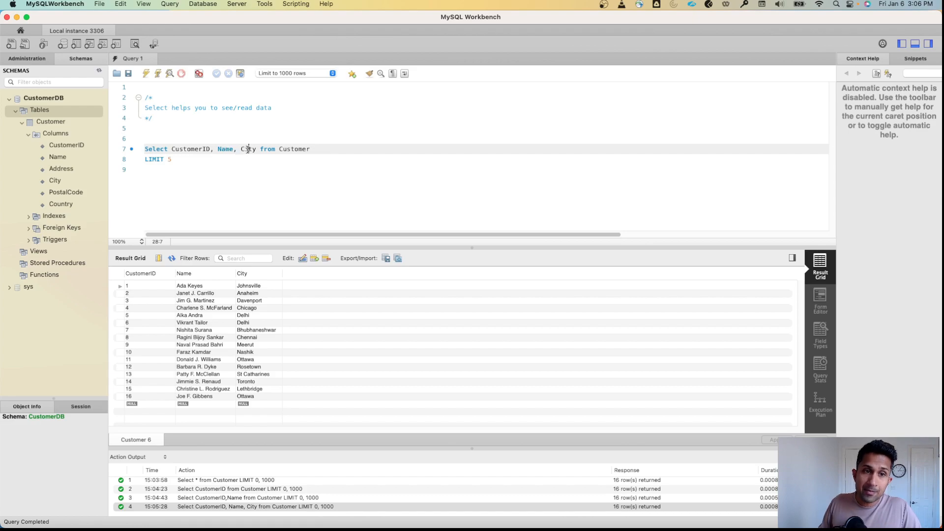
click(171, 159)
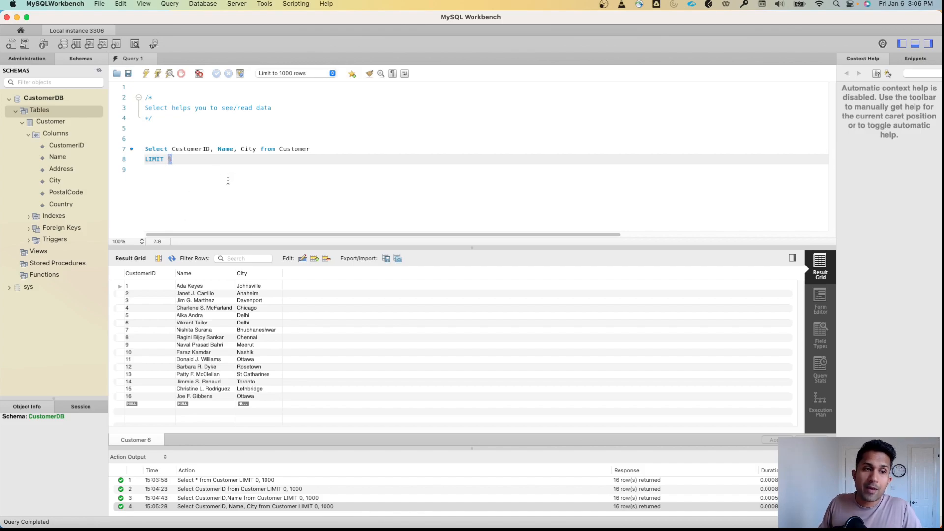
text(5)
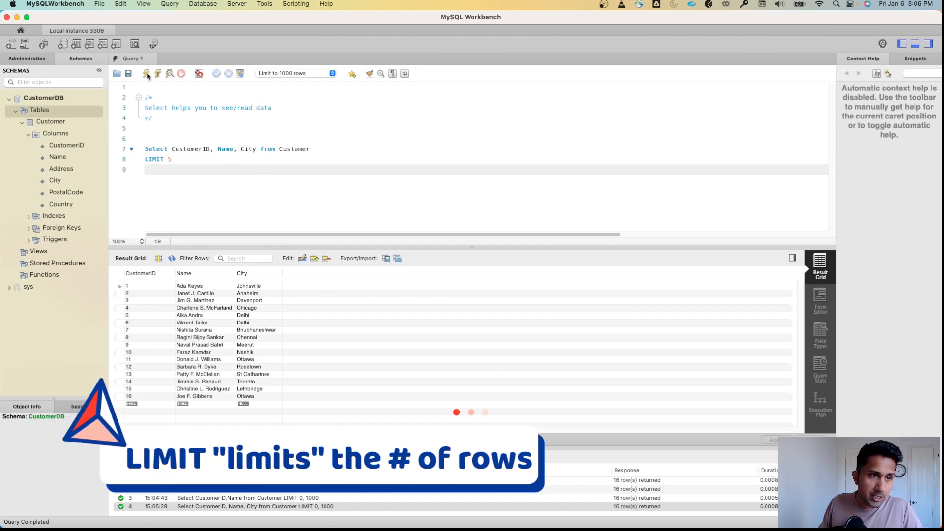
click(146, 72)
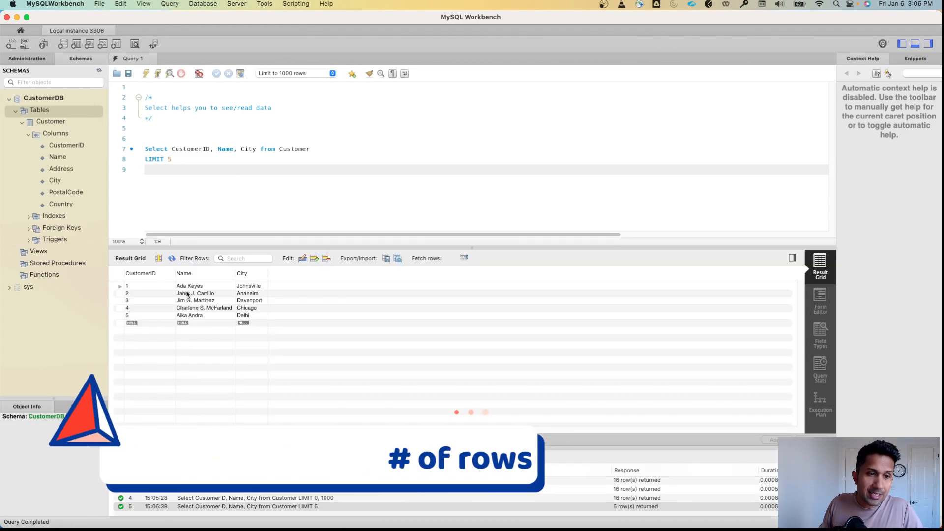
click(172, 159)
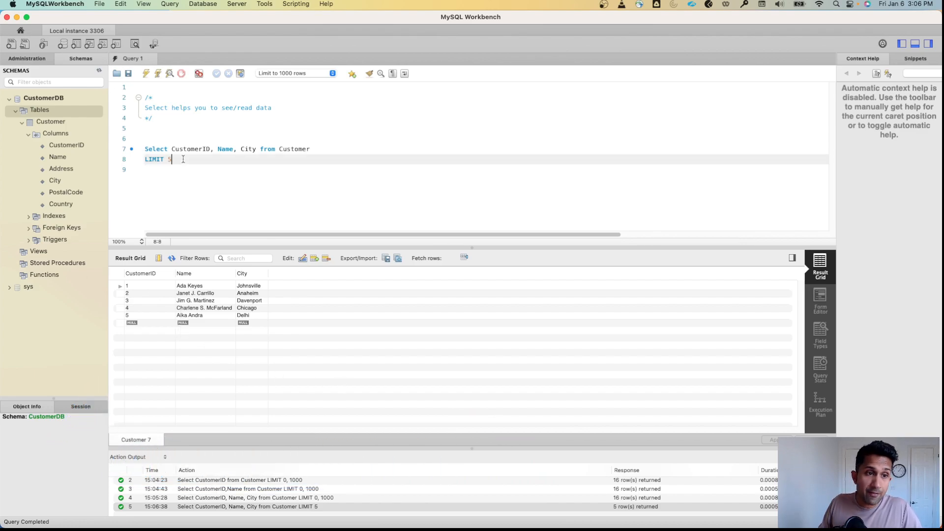
Step: Change the limit value to 8 and rerun, returning the first eight customers
text(1)
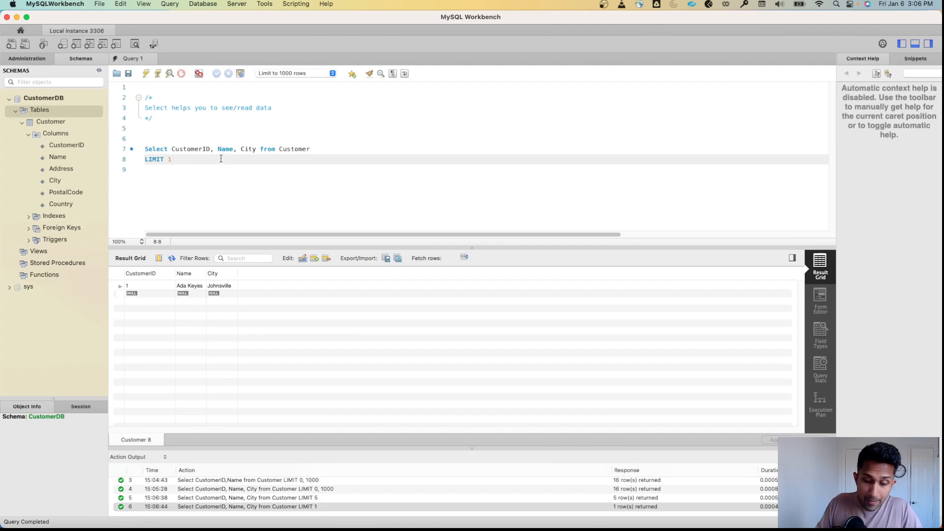
text(8)
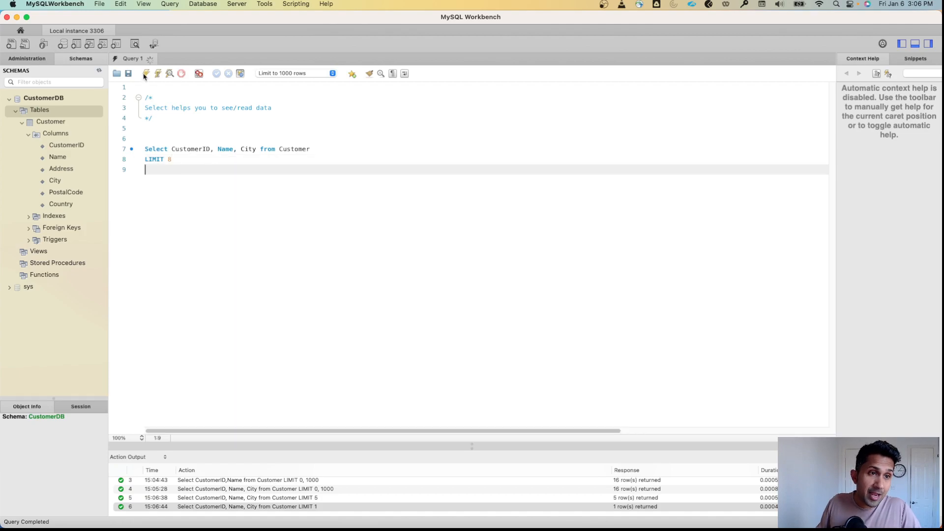
click(146, 73)
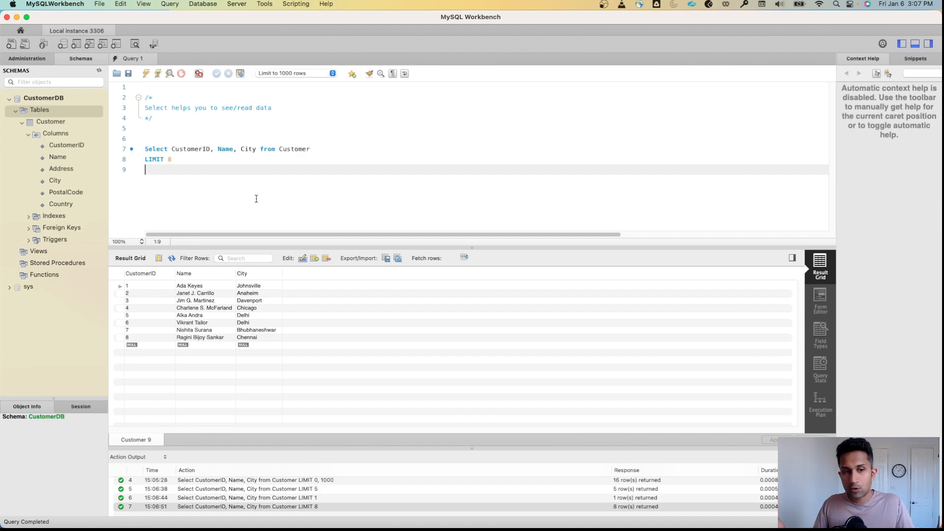
mouse_move(192, 156)
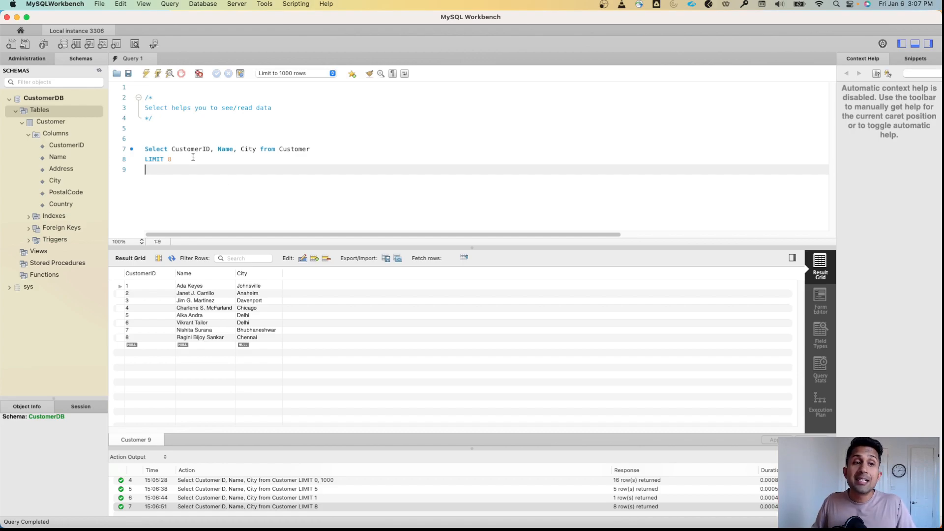